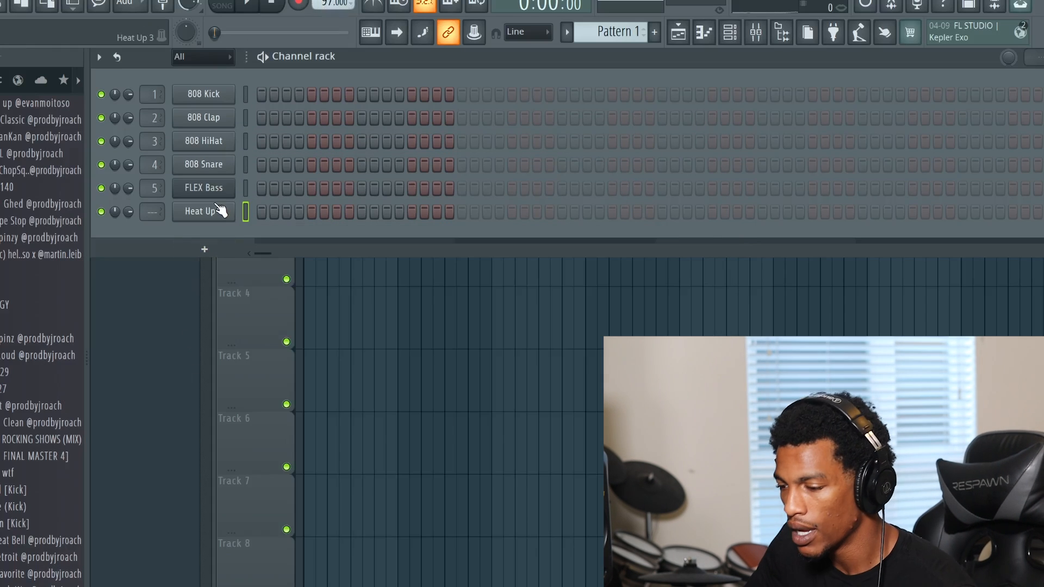
# Open the Heat Up 3 piano roll to draw the melody over sustained A#5/F#5 chords
pyautogui.doubleClick(203, 211)
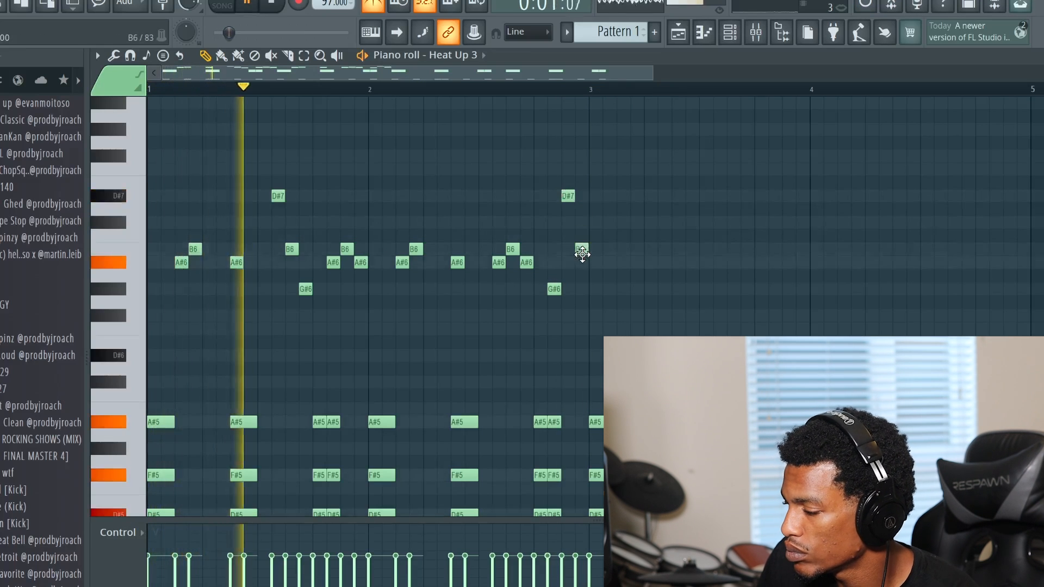
# Select the chord notes beneath the melody for strumming with Strumizer
pyautogui.moveTo(150, 100); pyautogui.dragTo(612, 360)
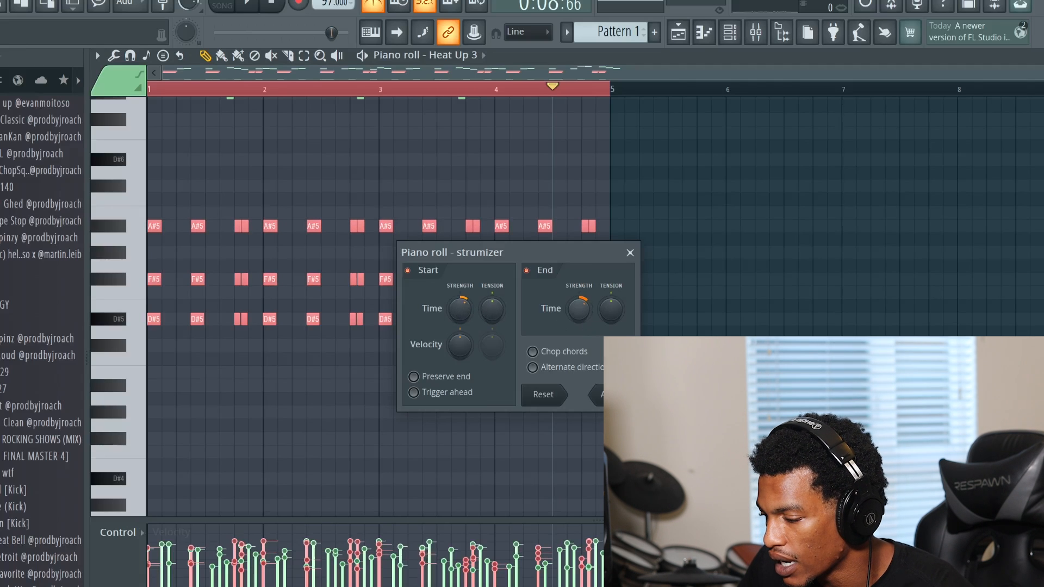
# Apply the strum and close Strumizer before building the All Strings Staccato channel
pyautogui.click(629, 253)
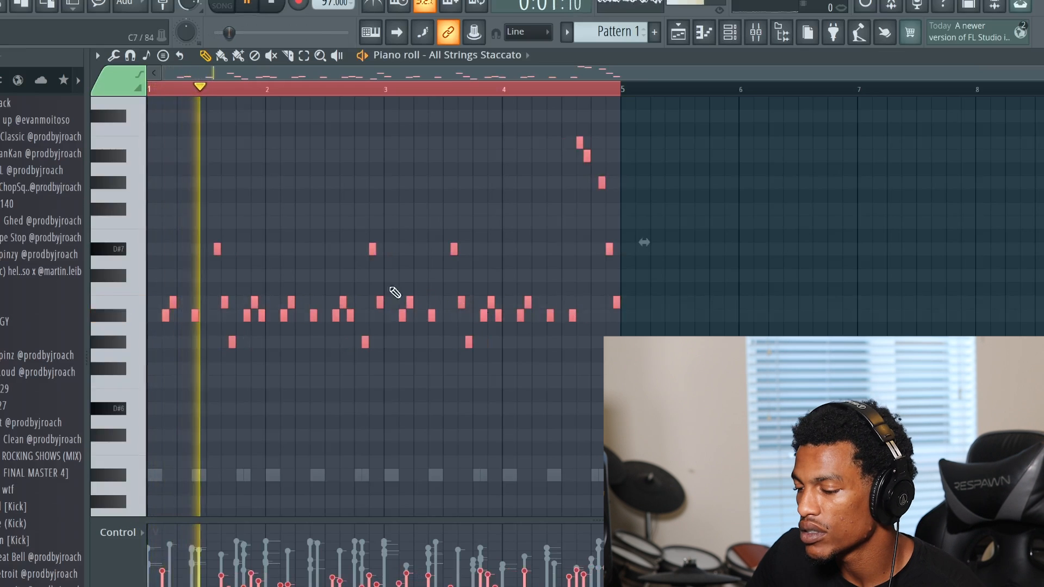
# Route All Strings Staccato to mixer insert 3 and load Cableguys HalfTime on it
pyautogui.click(728, 32)
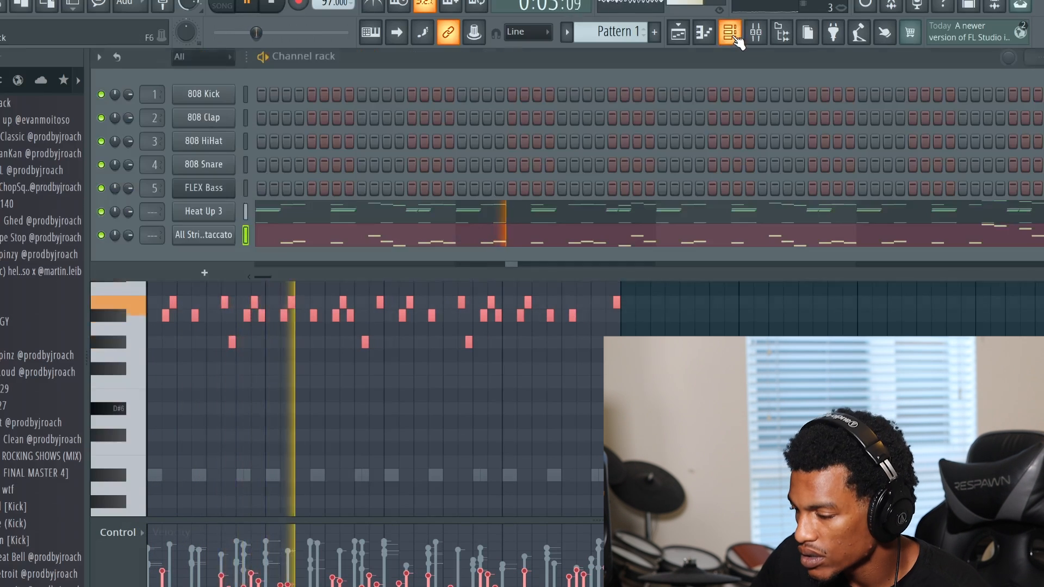
pyautogui.click(754, 31)
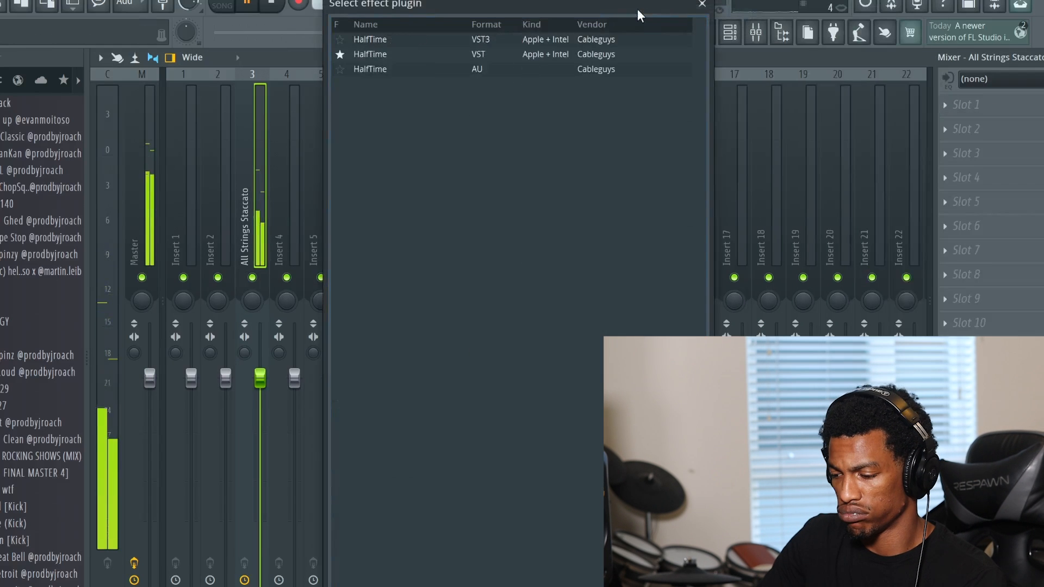
pyautogui.click(391, 54)
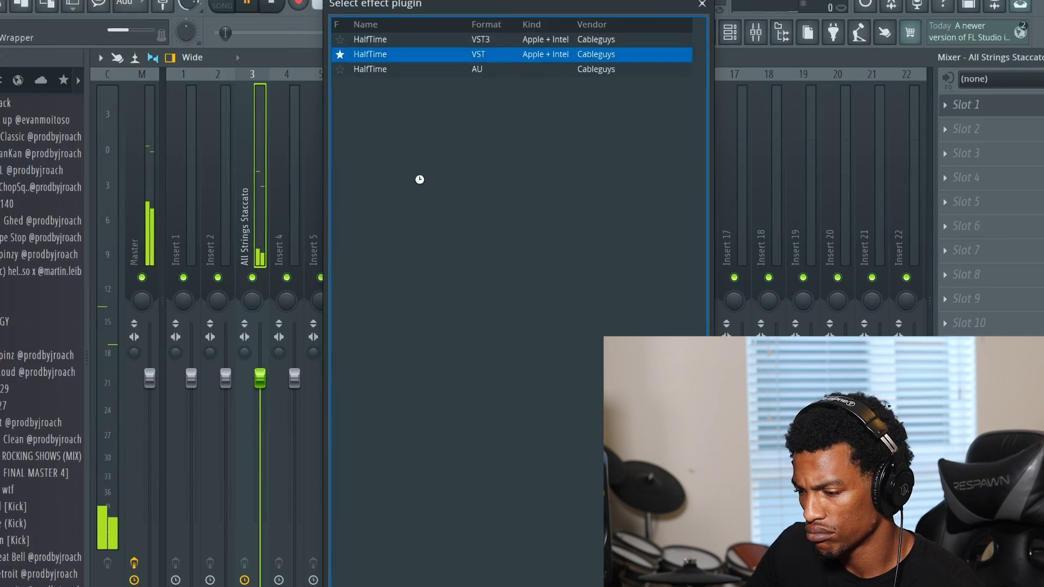
pyautogui.doubleClick(369, 54)
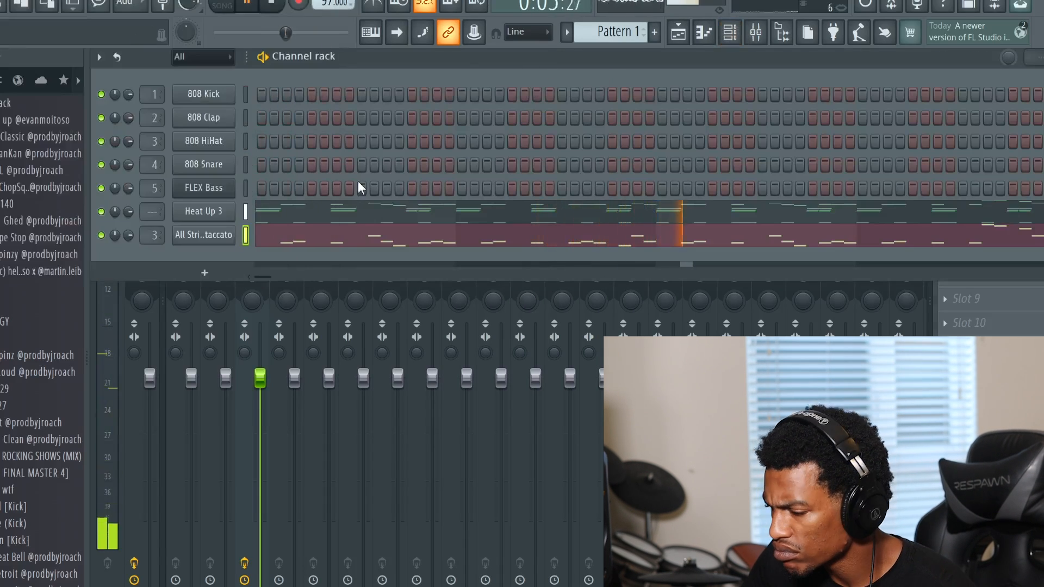
# Review the All Strings Staccato notes and return to the channel rack
pyautogui.doubleClick(203, 235)
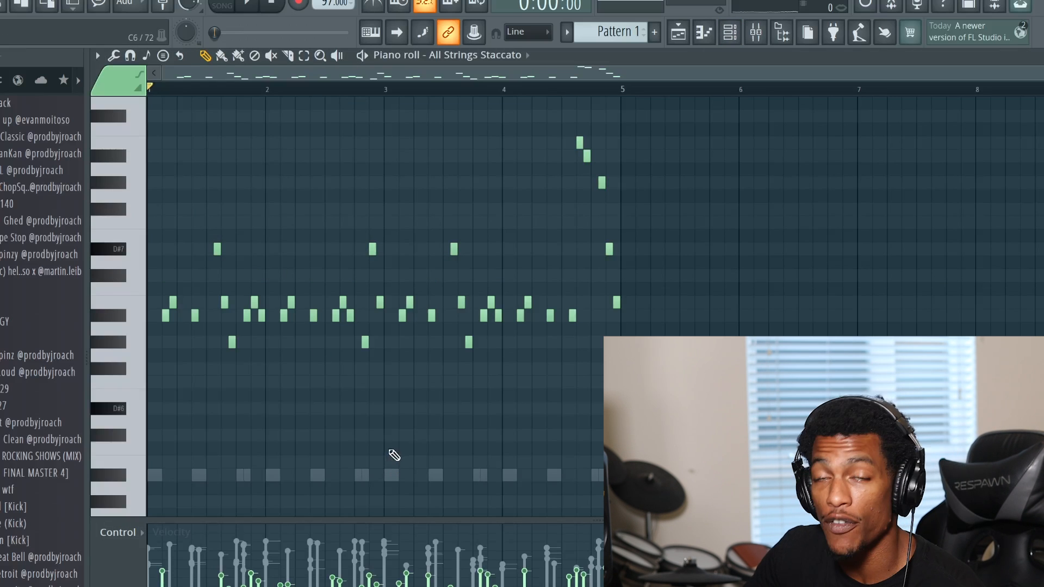
pyautogui.click(729, 32)
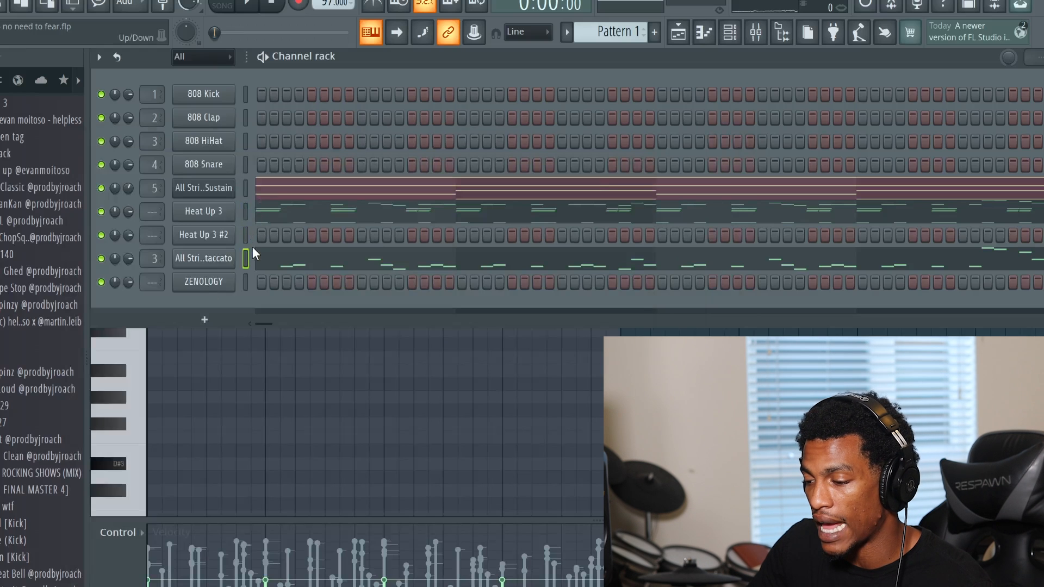
# Edit the cloned Heat Up 3 #2 layer's notes, then return to the channel rack for the 808 and hi-hats
pyautogui.click(204, 235)
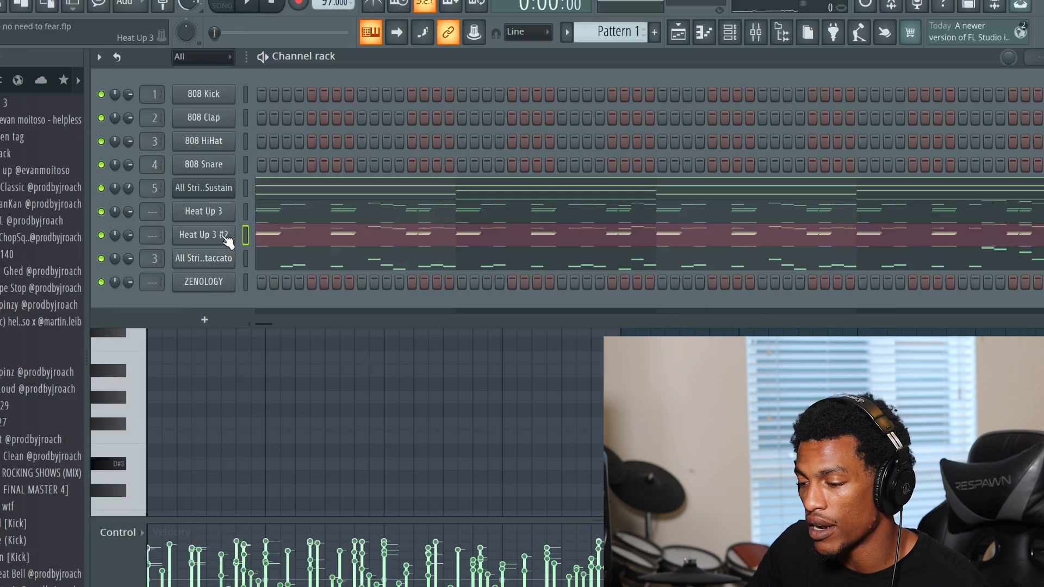
pyautogui.doubleClick(203, 235)
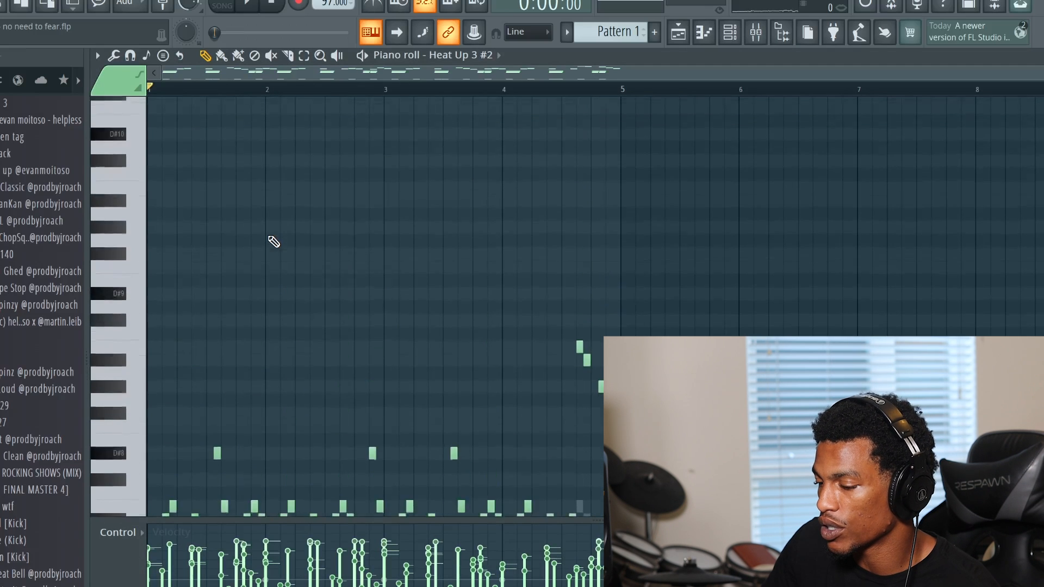
pyautogui.click(729, 31)
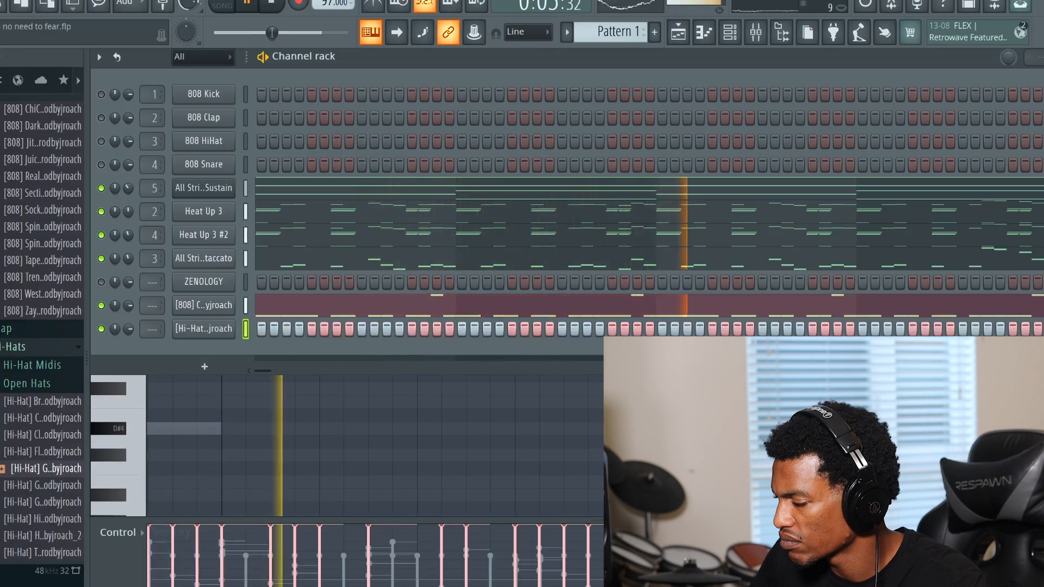
# Use the hi-hat channel's options to start adding snare and percussion channels
pyautogui.rightClick(203, 328)
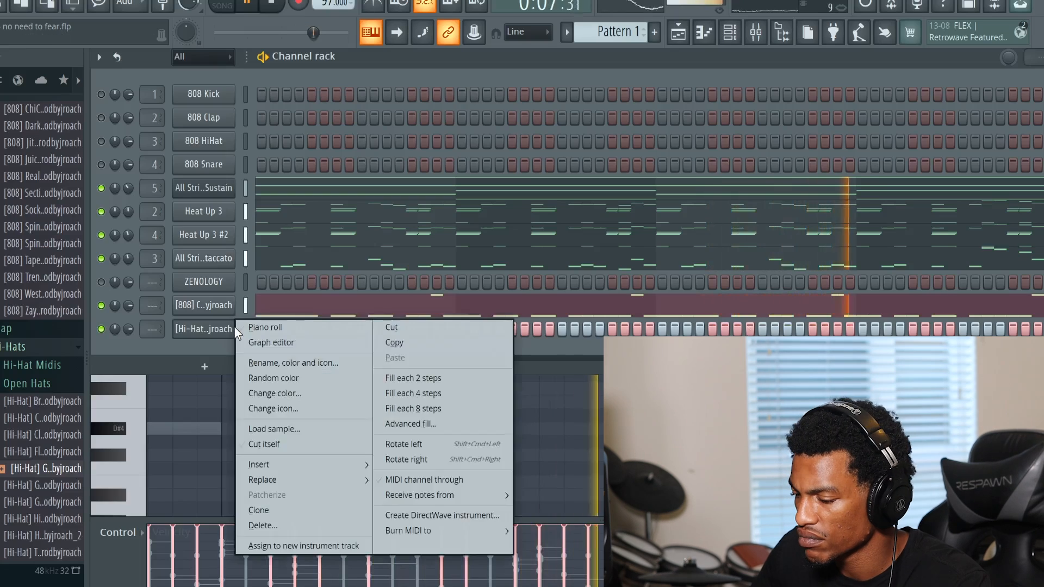
pyautogui.click(264, 327)
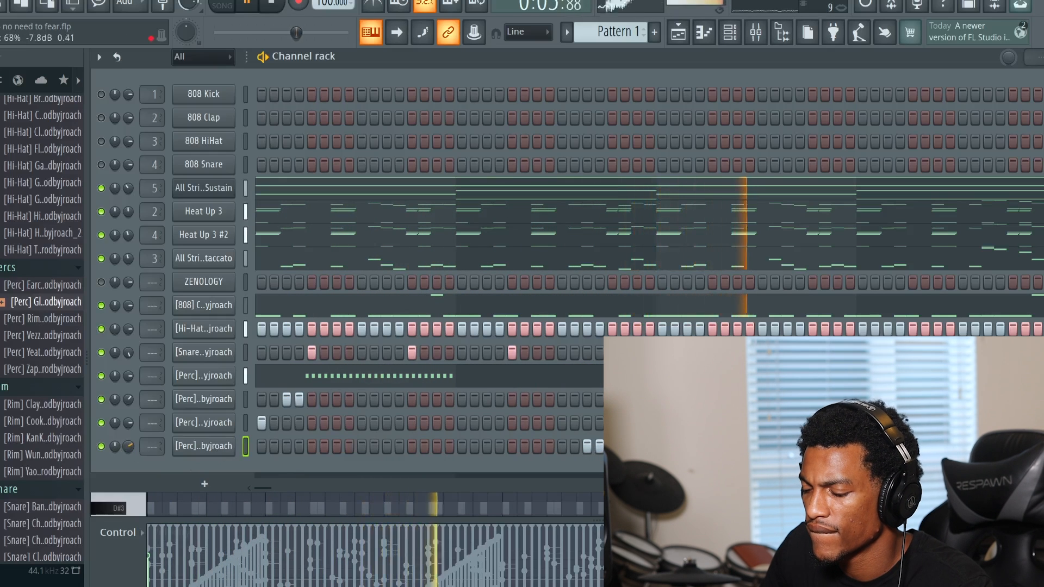
# Add the [OH] open hat channel and fill it every 4 steps
pyautogui.rightClick(203, 446)
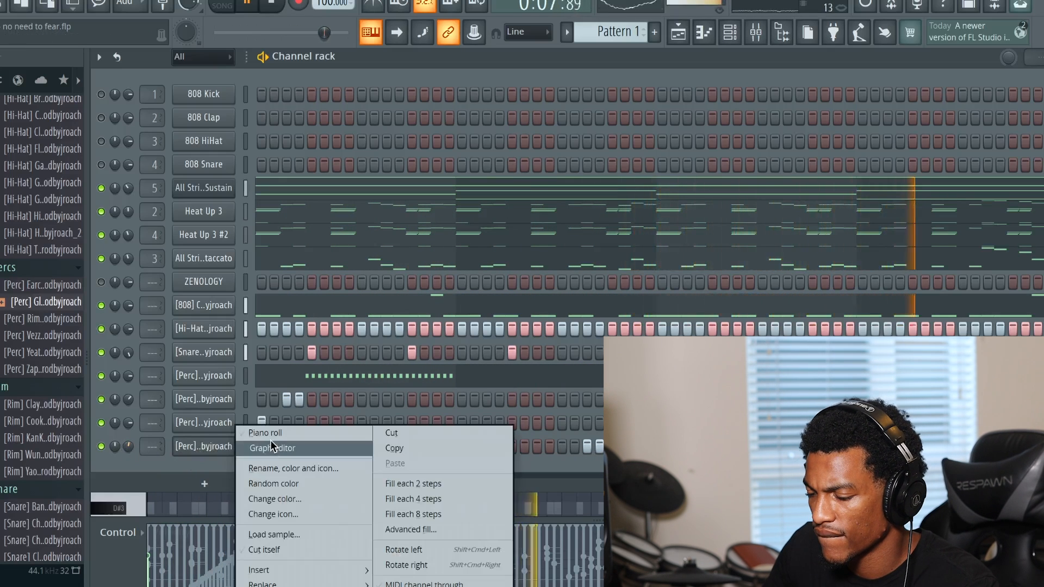
pyautogui.click(264, 433)
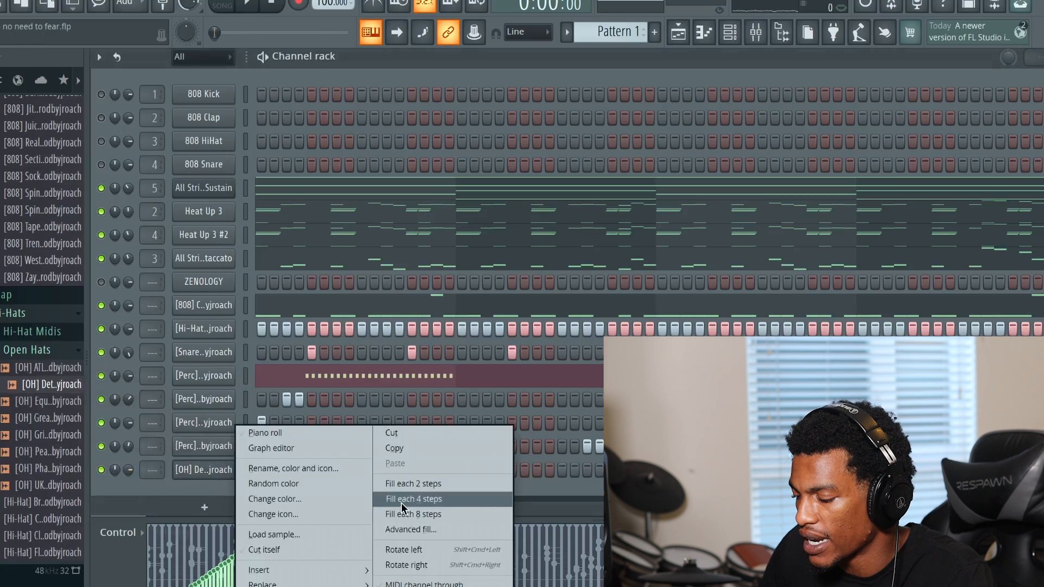
pyautogui.click(413, 498)
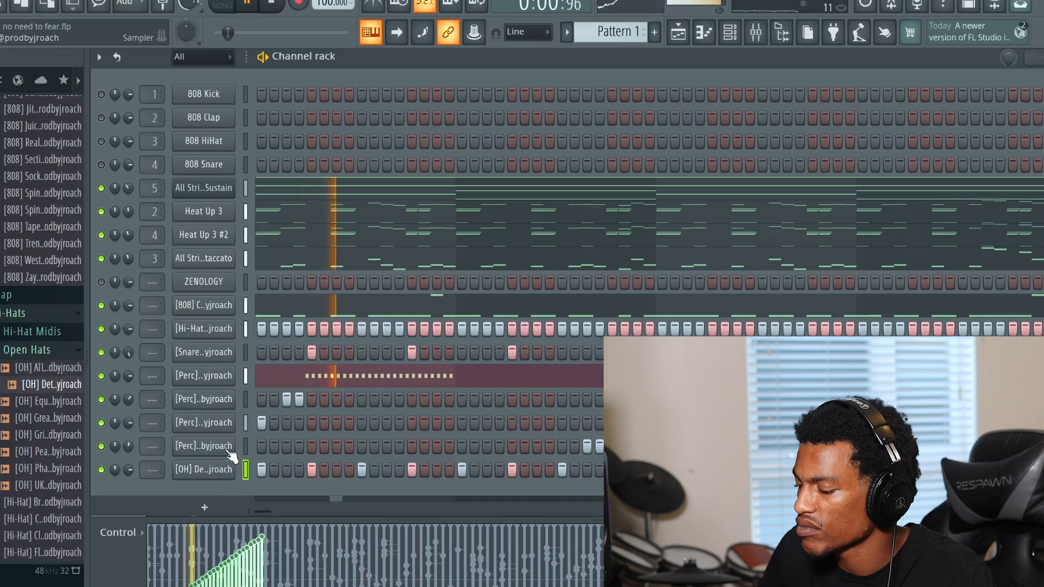